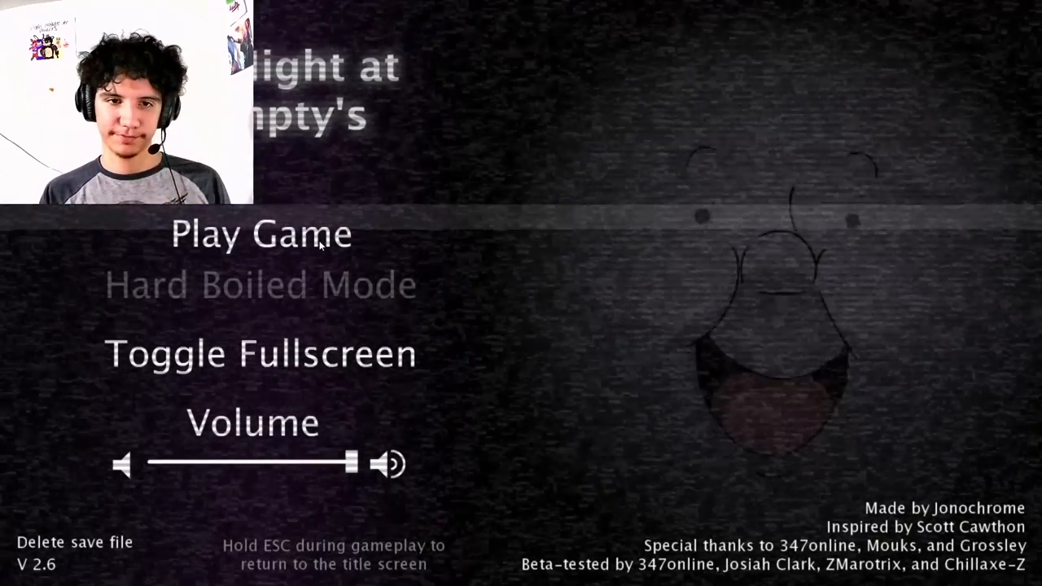
Start a new night from the title screen, arriving in the office at 12 AM
click(260, 234)
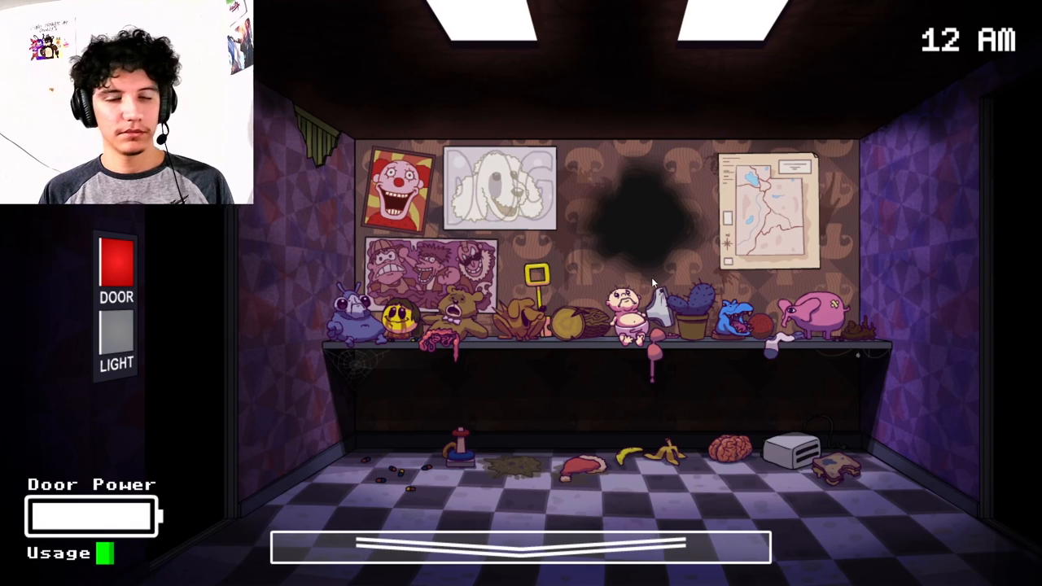
Bring up the cameras and check the pumpkin room, the static feed and the bathroom
click(117, 337)
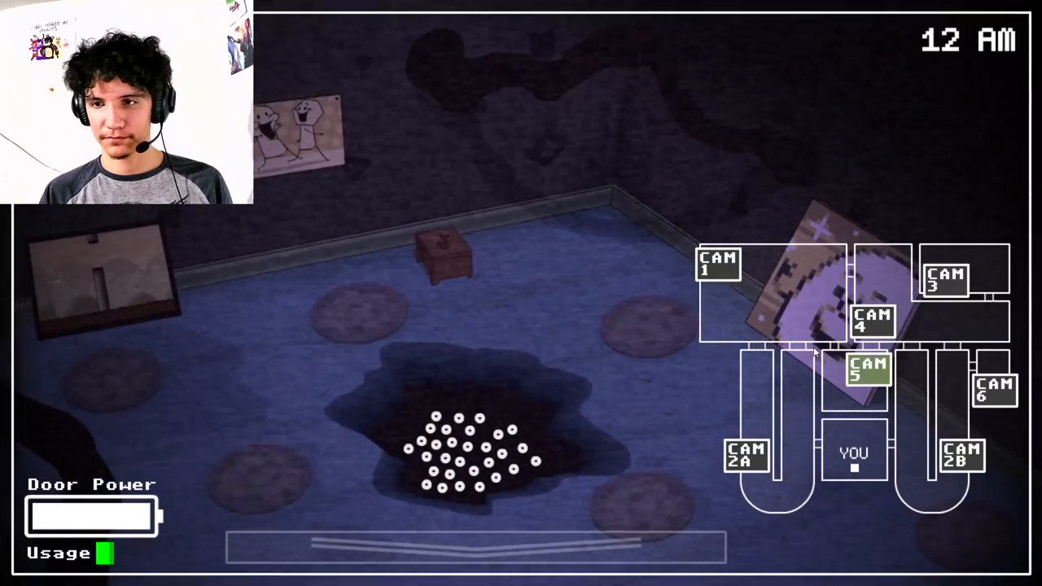
click(746, 452)
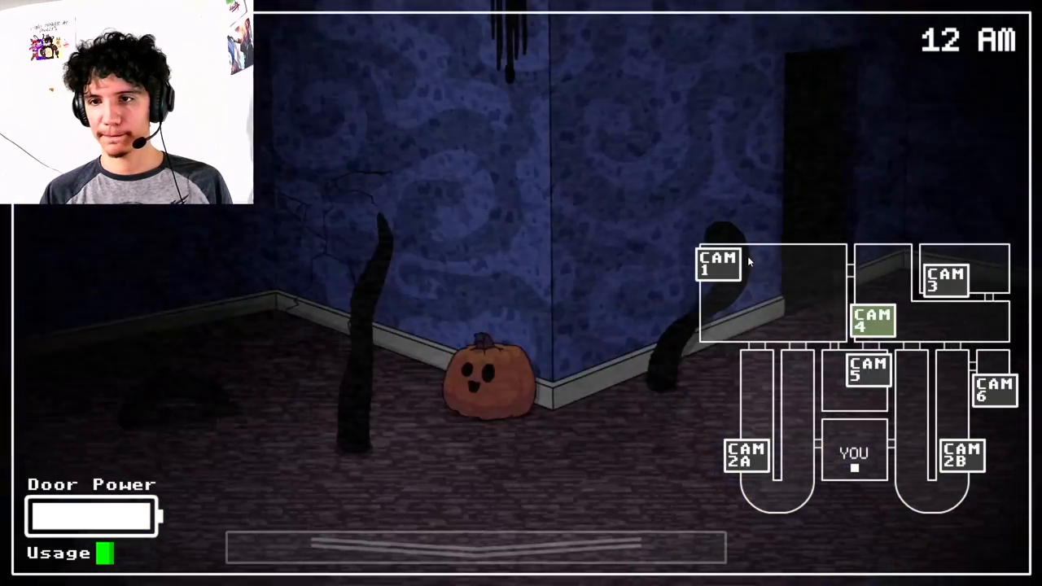
click(944, 277)
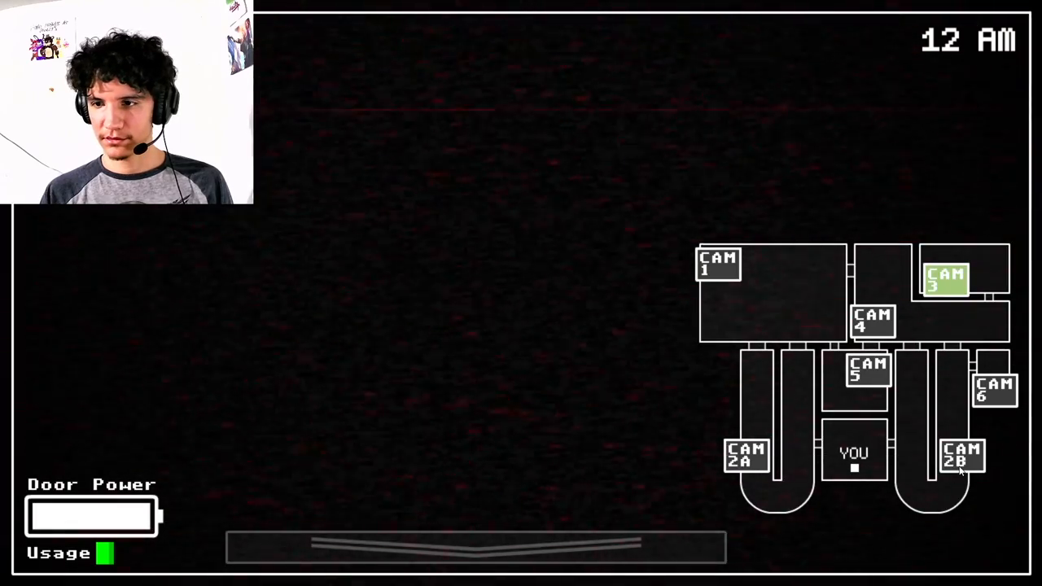
click(866, 371)
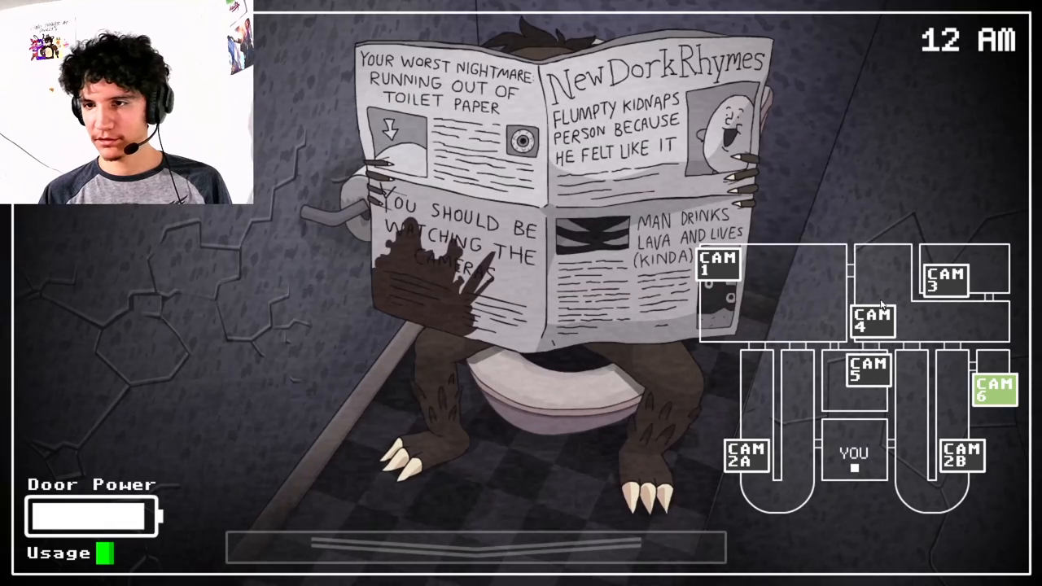
Recheck the pumpkin room and the starry moon room, then lower the cameras back to the office
click(720, 264)
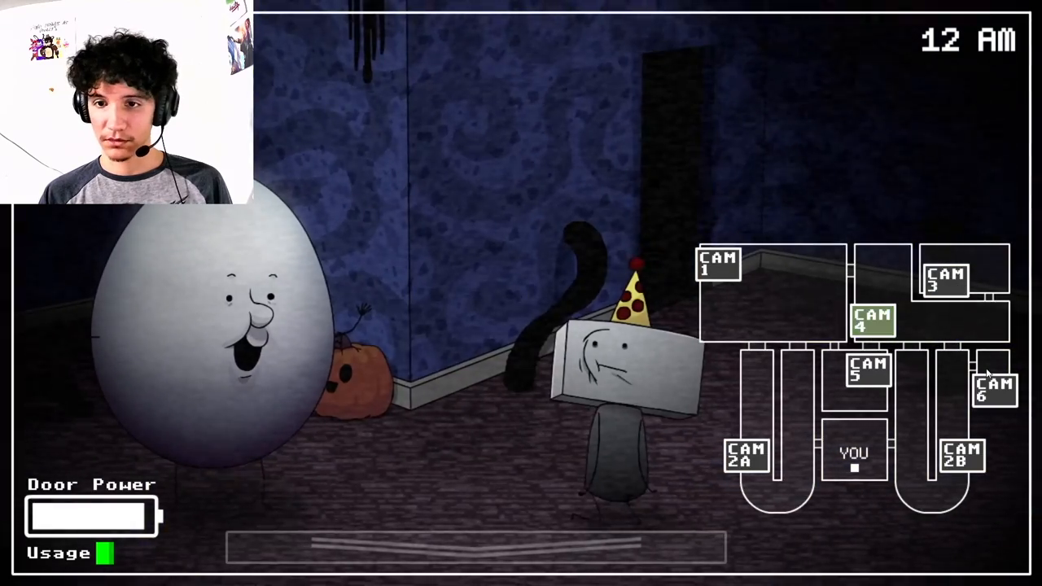
click(719, 264)
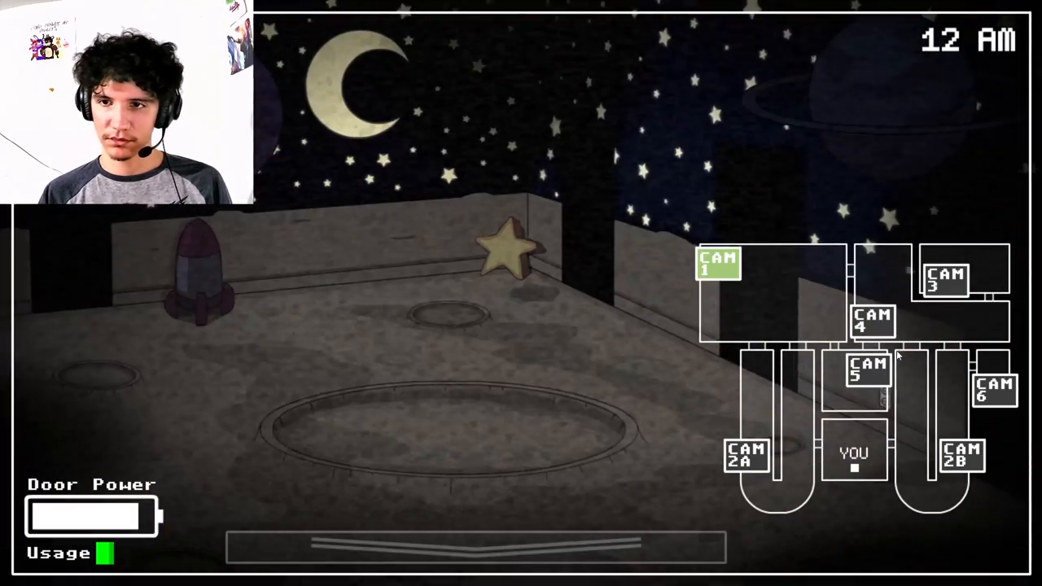
click(745, 454)
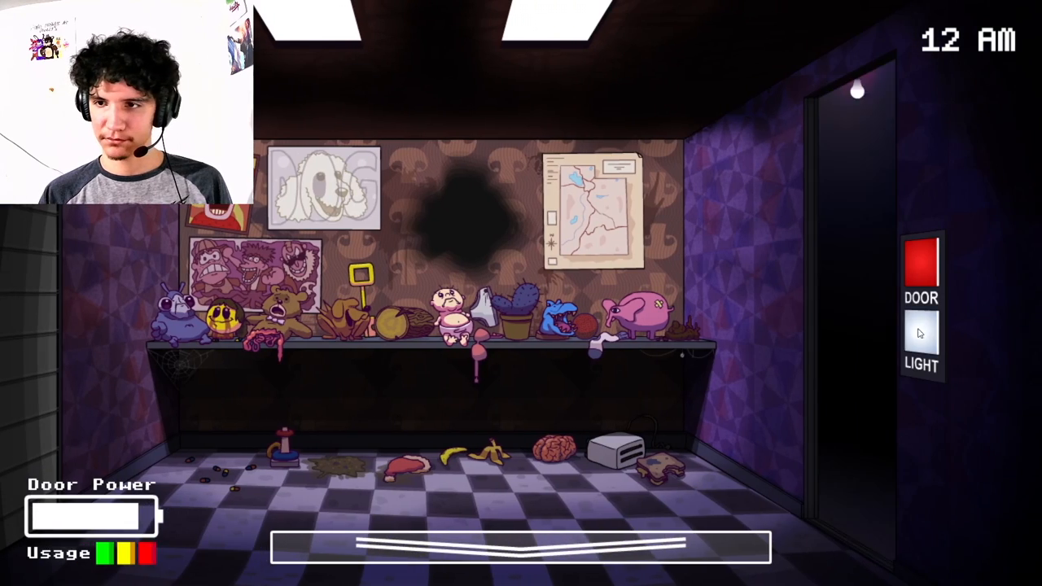
Shut the left office door and reopen it while holding out toward 1 AM
click(922, 267)
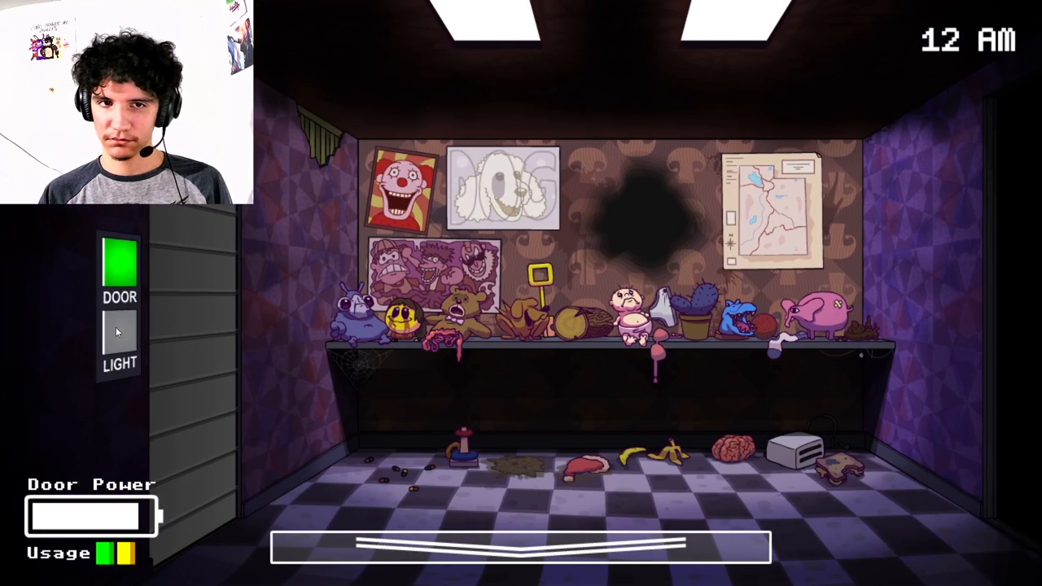
click(120, 261)
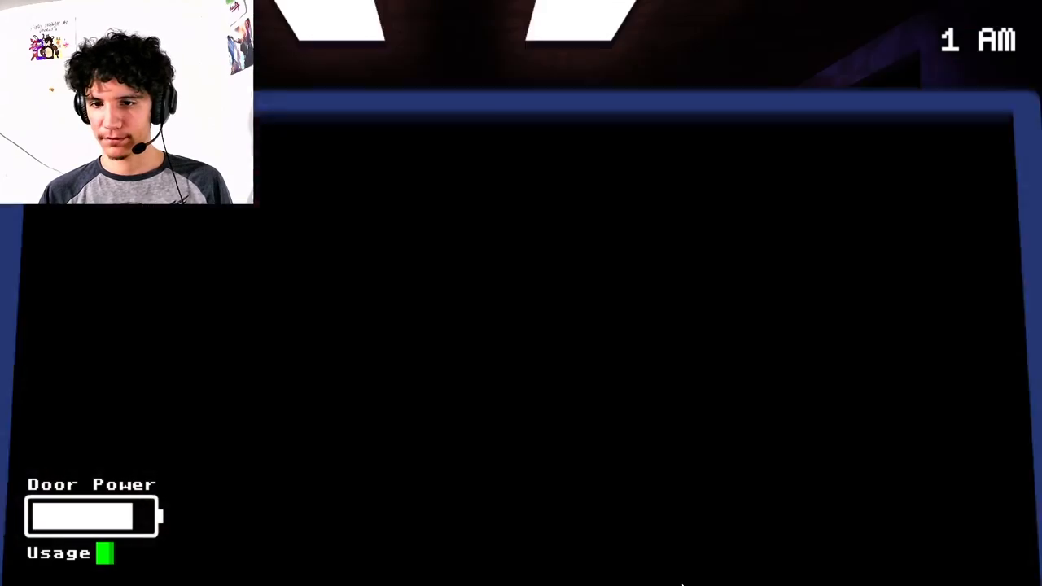
mouse_move(879, 433)
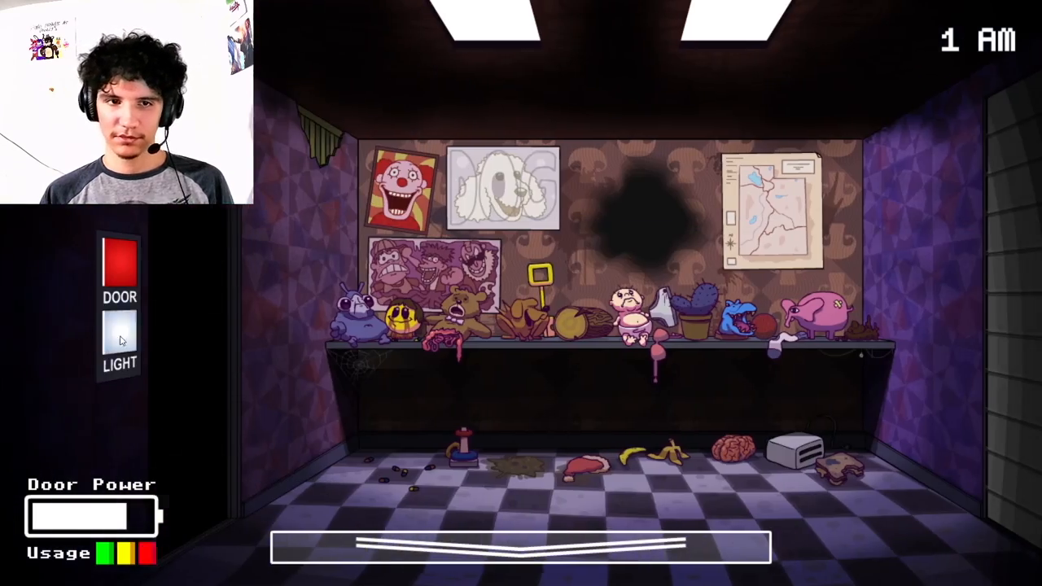
Switch off the left doorway light and check the right door's controls as 2 AM nears
click(121, 257)
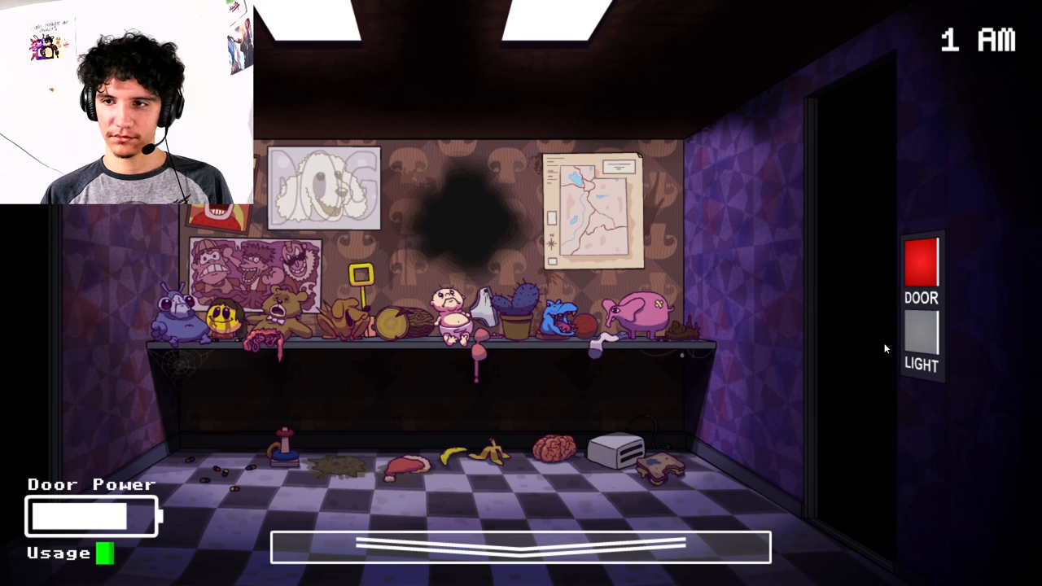
click(920, 342)
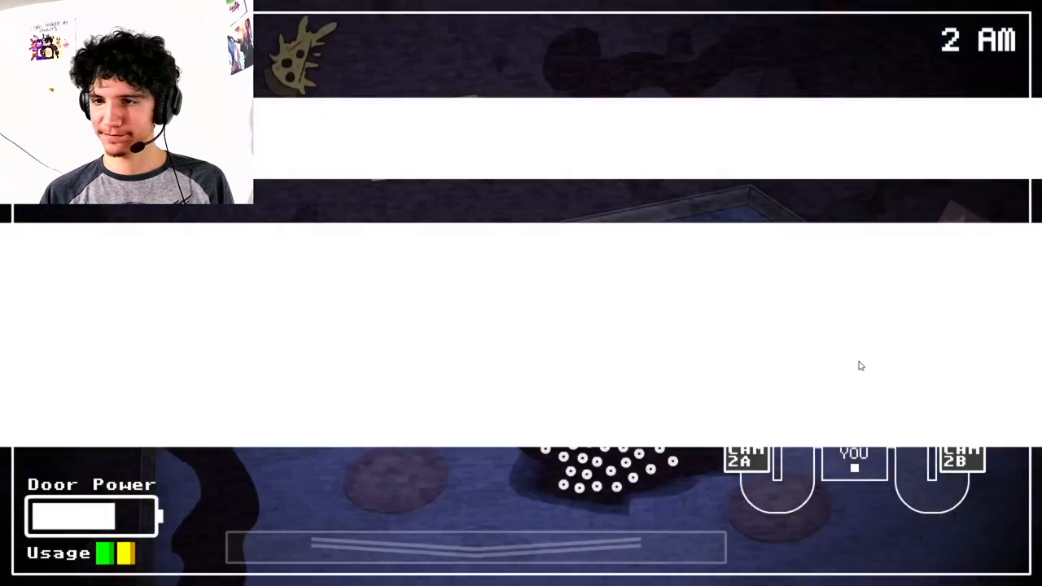
Check the empty hallway, the moon room's box-headed figure and the pile-of-eyes room on camera
click(993, 391)
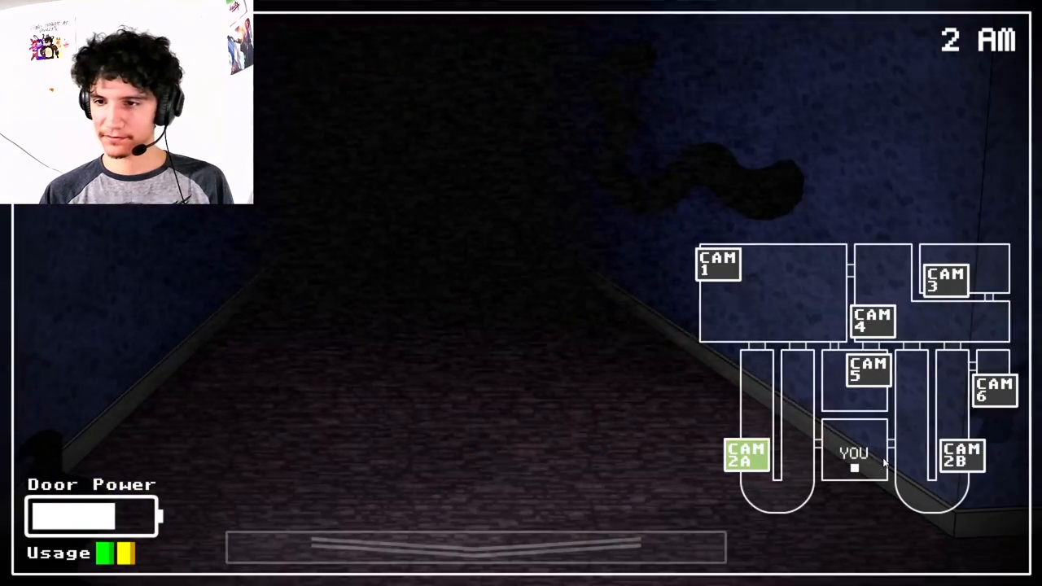
click(716, 263)
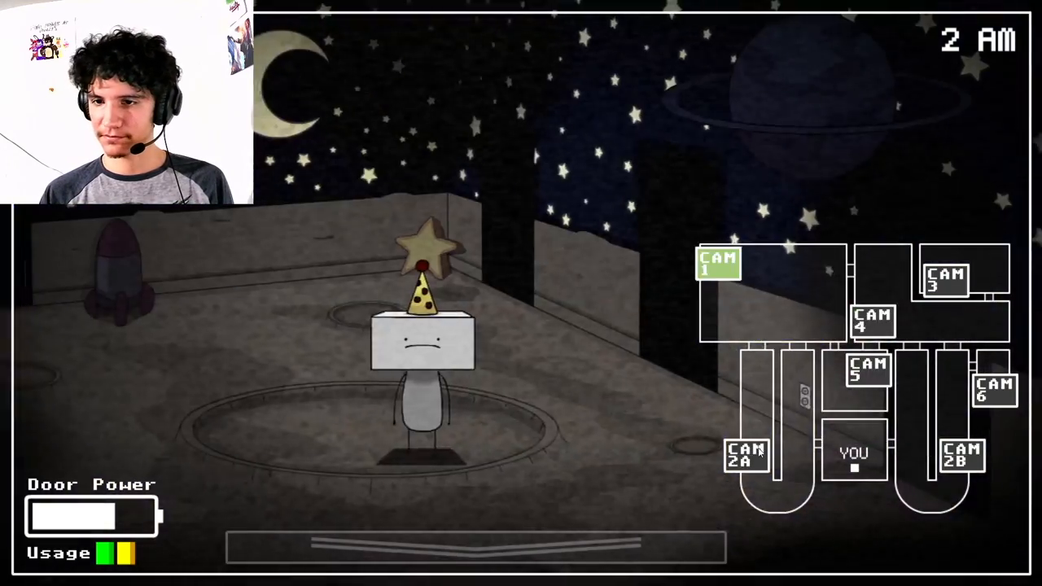
click(746, 454)
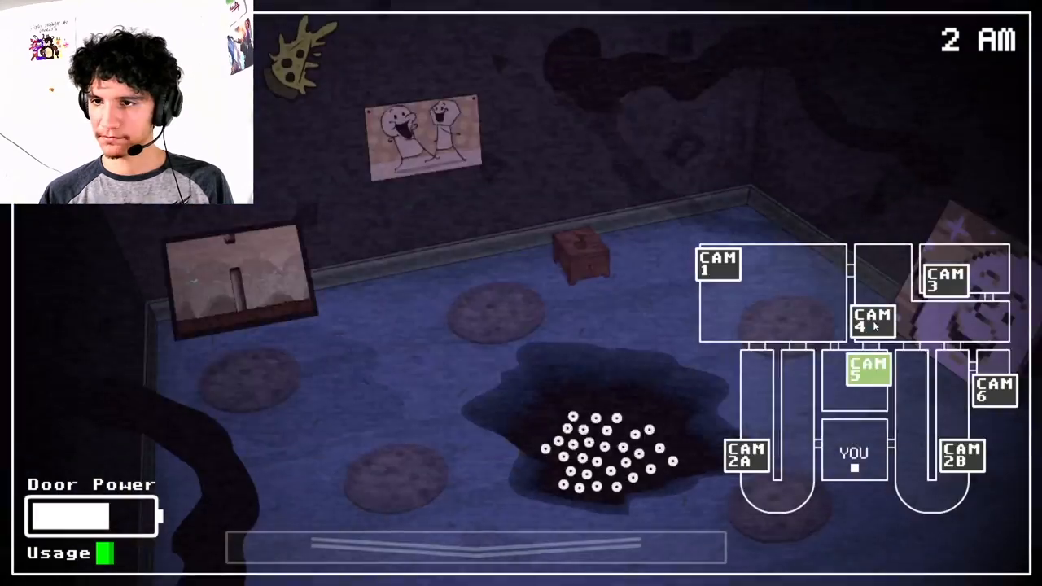
click(719, 264)
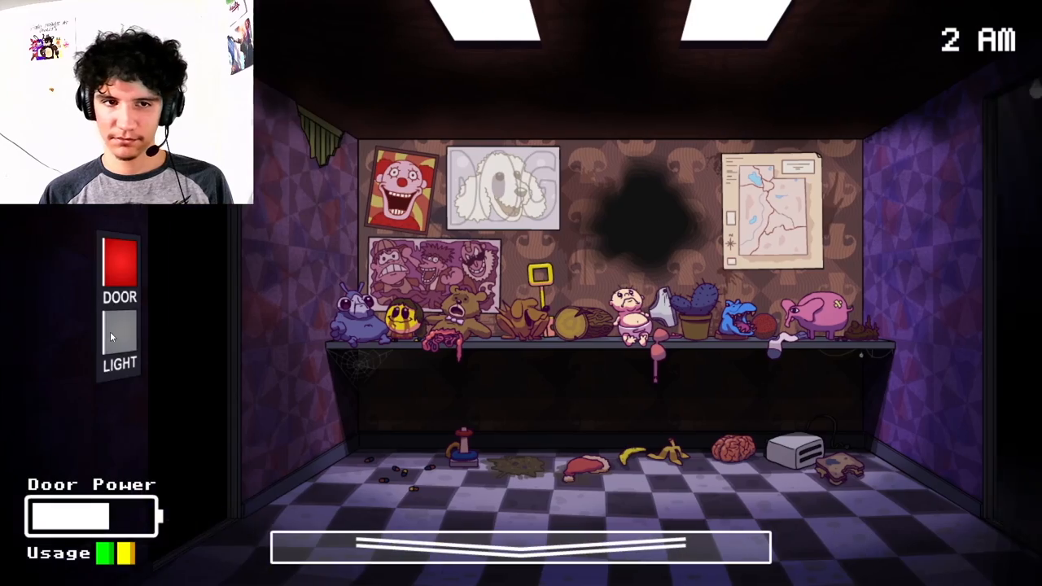
Light up the left doorway to check it, then face the right door
click(521, 545)
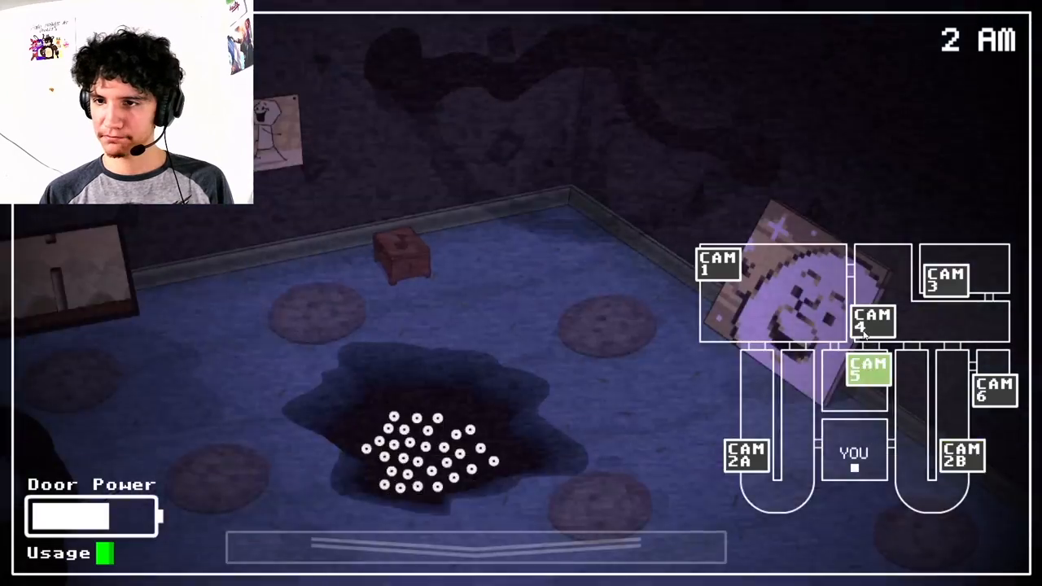
click(961, 277)
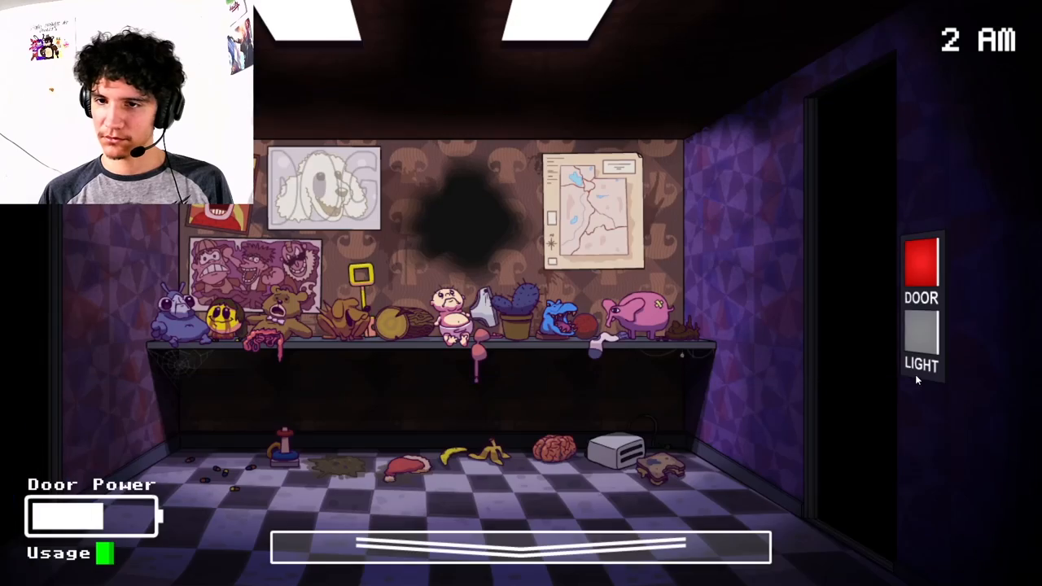
Light the right doorway, then watch the bathroom creature and Flumpty in the right corridor
click(920, 342)
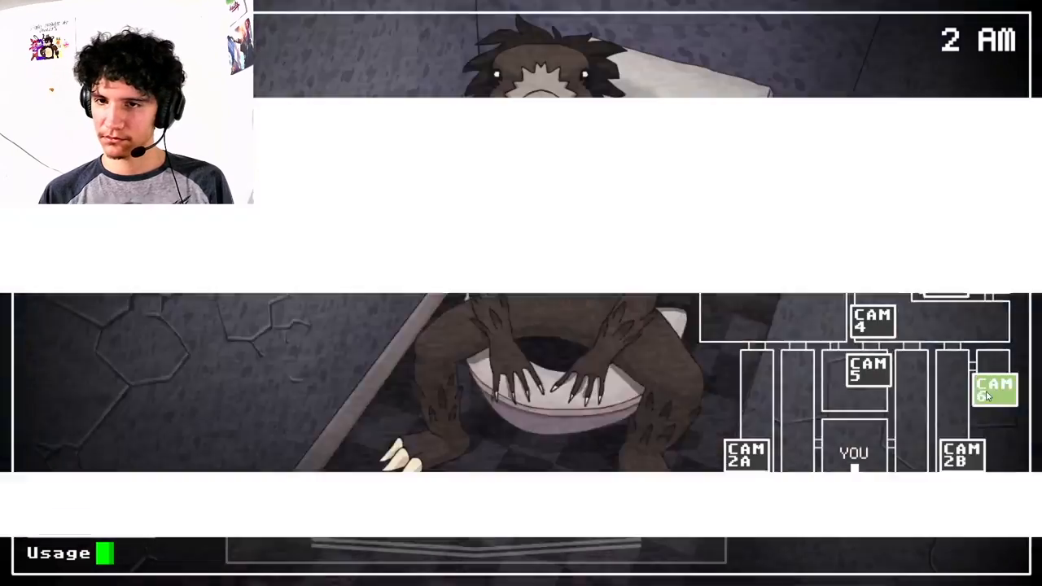
click(746, 453)
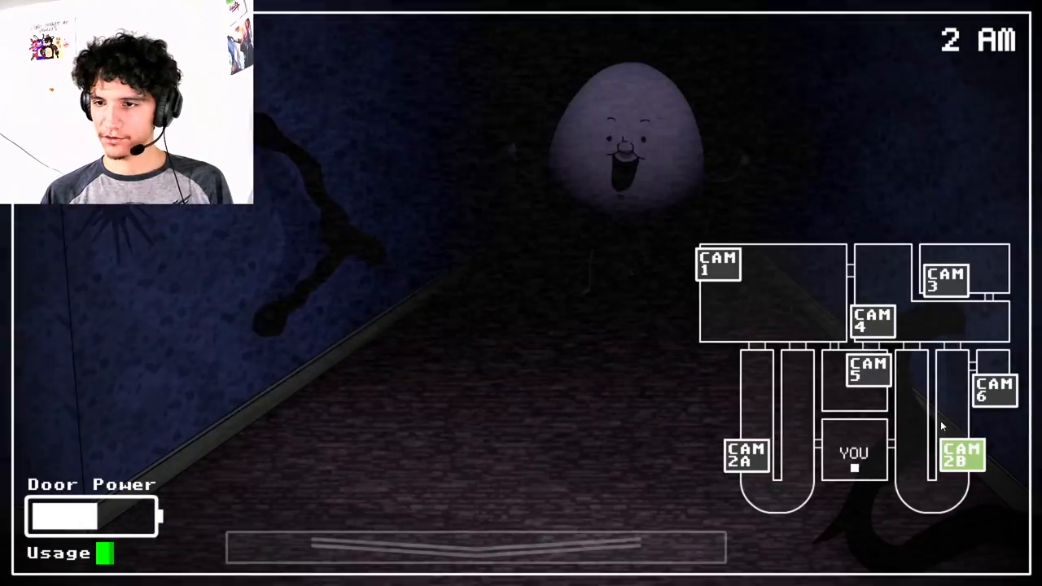
click(718, 267)
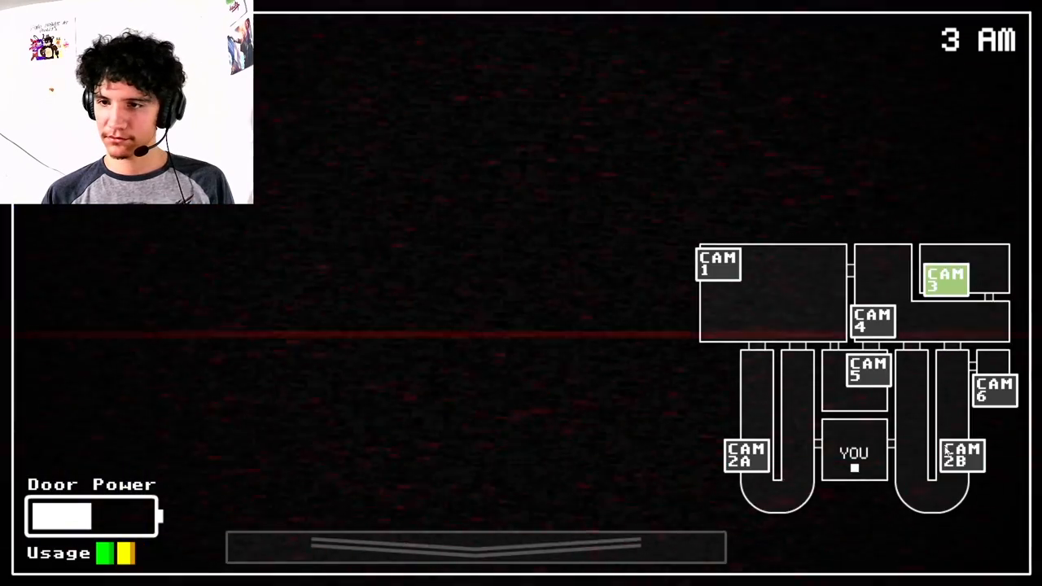
Confirm on camera that the left corridor is empty and lower the cameras at 3 AM
click(746, 452)
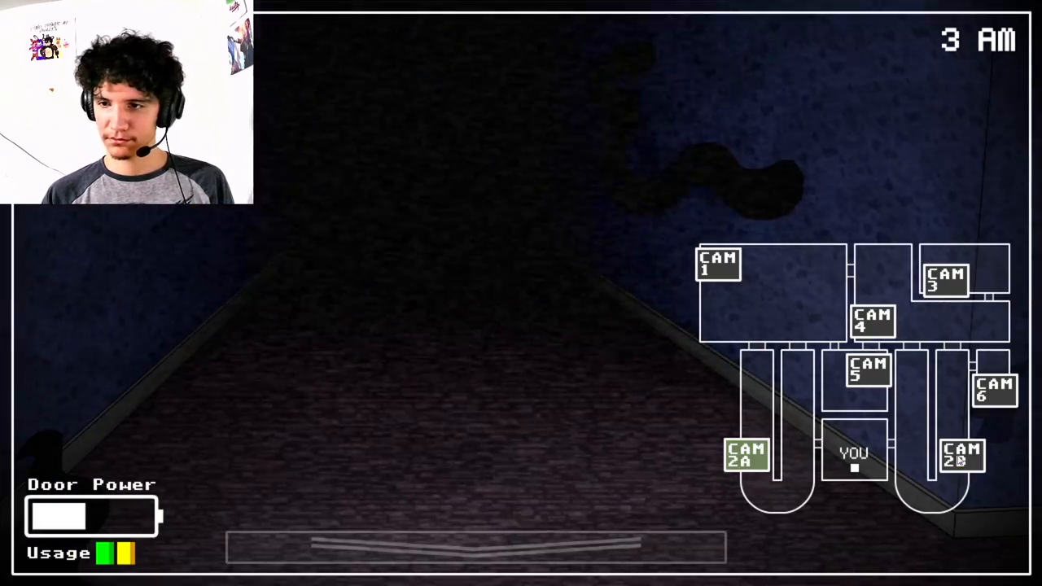
click(717, 264)
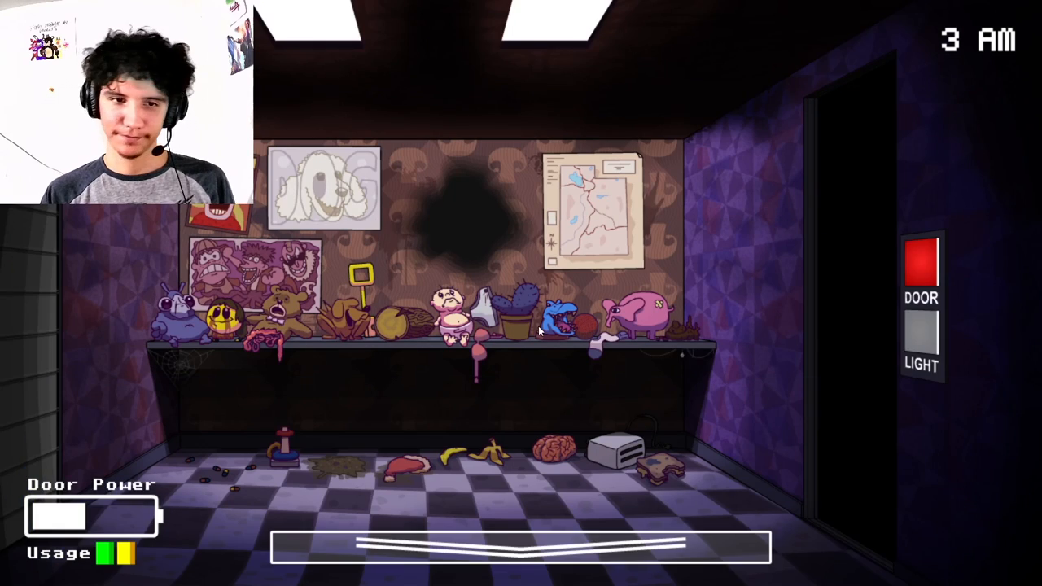
click(922, 263)
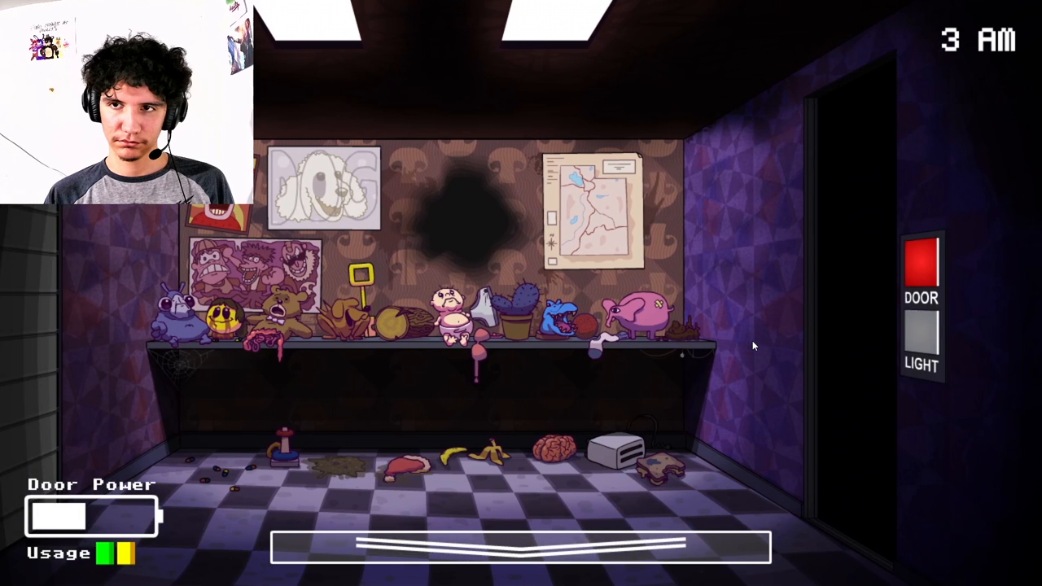
Shut and reopen the left door, then check the lava cave and bathroom feeds until 4 AM
click(922, 268)
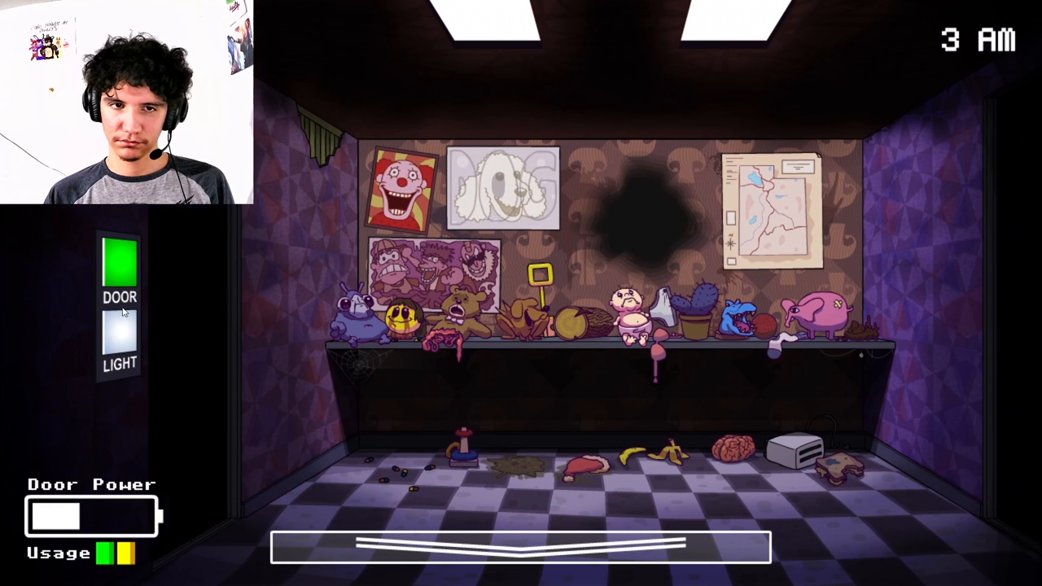
click(120, 269)
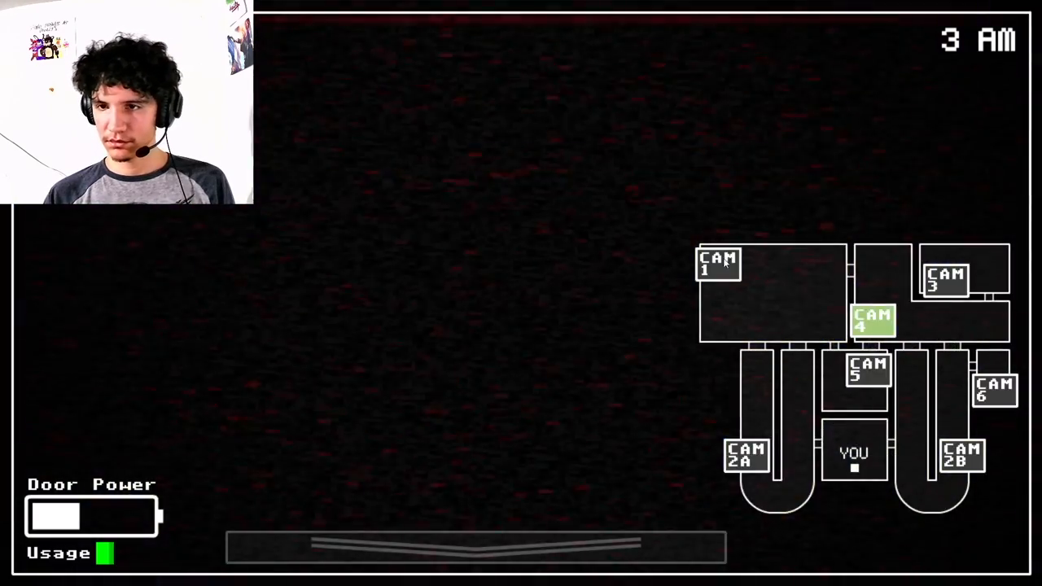
click(944, 277)
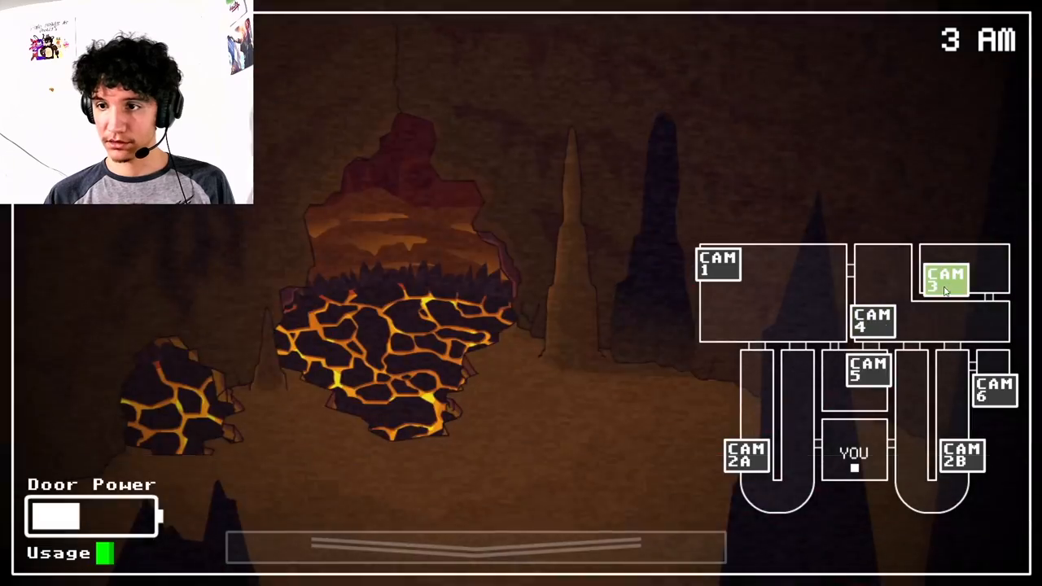
click(868, 371)
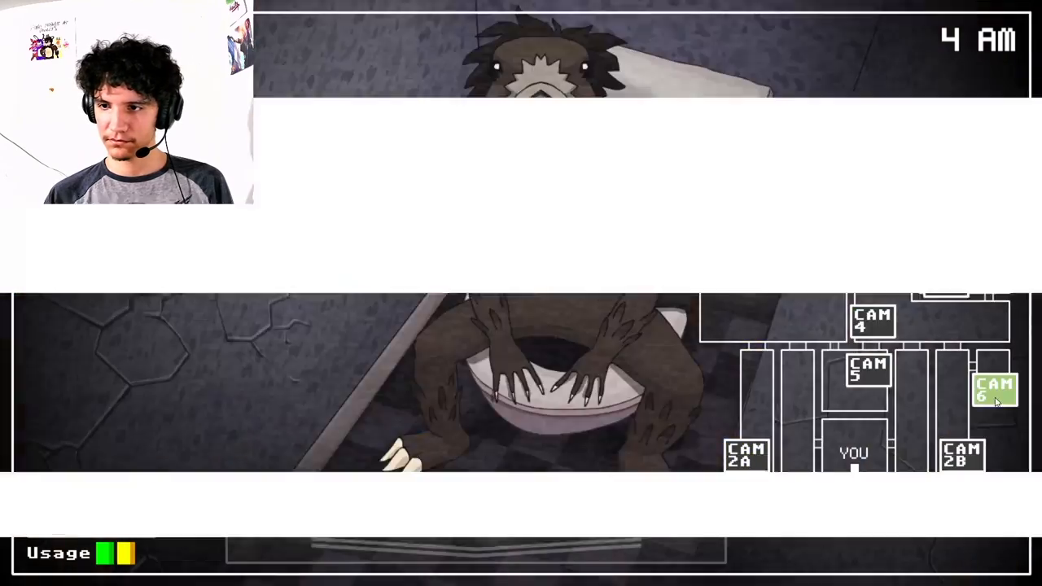
Check the left corridor feed, return to the office and reopen the left door
click(995, 389)
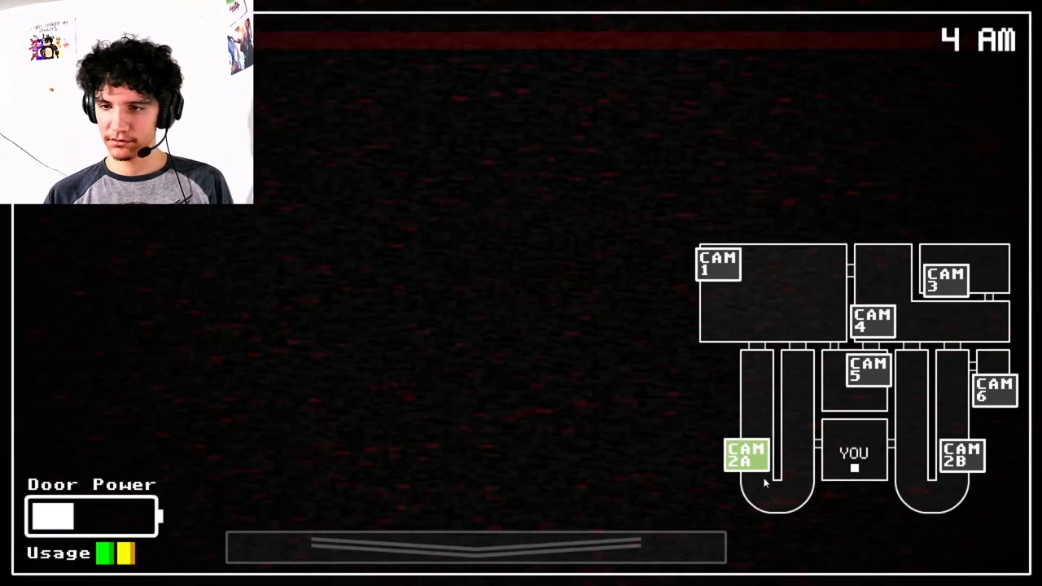
click(945, 275)
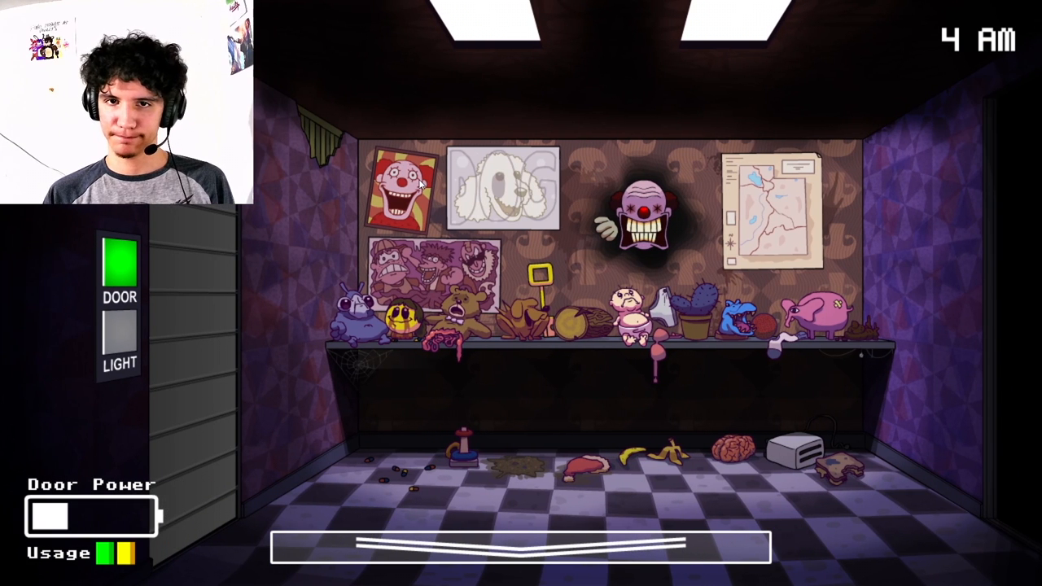
click(121, 260)
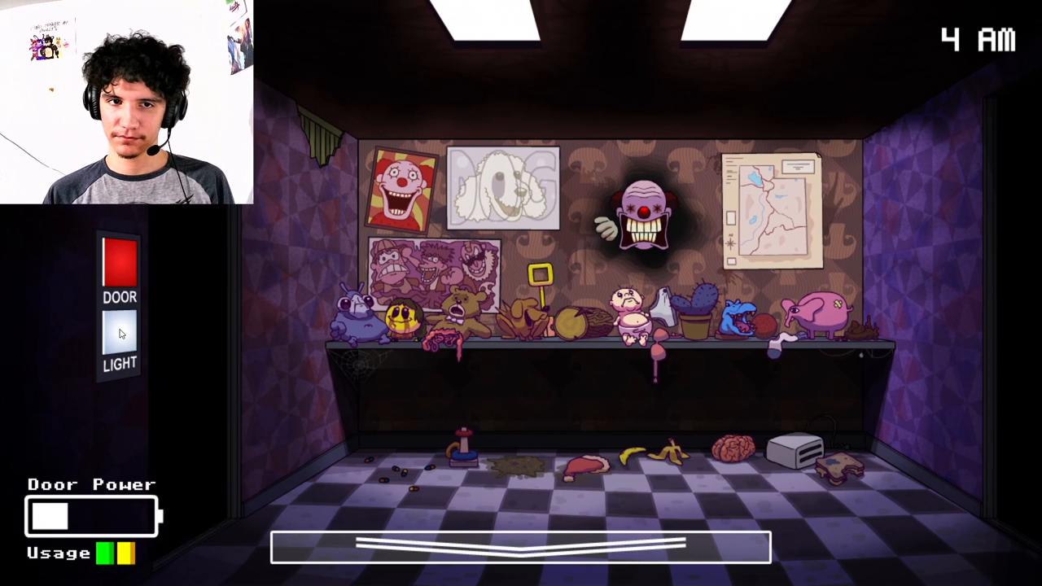